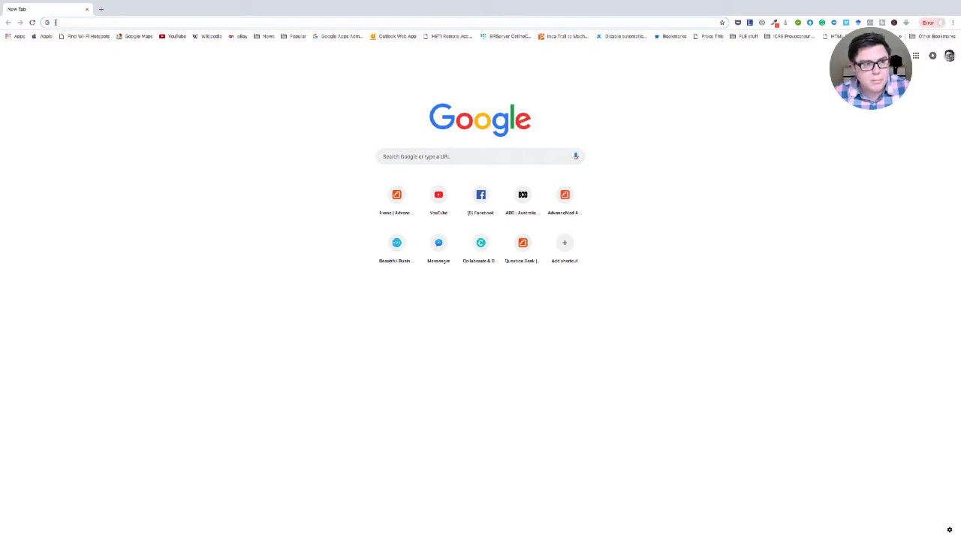
Step: Search Google for 'medical recruitment companies australia'
text(medical recruitment companies aus)
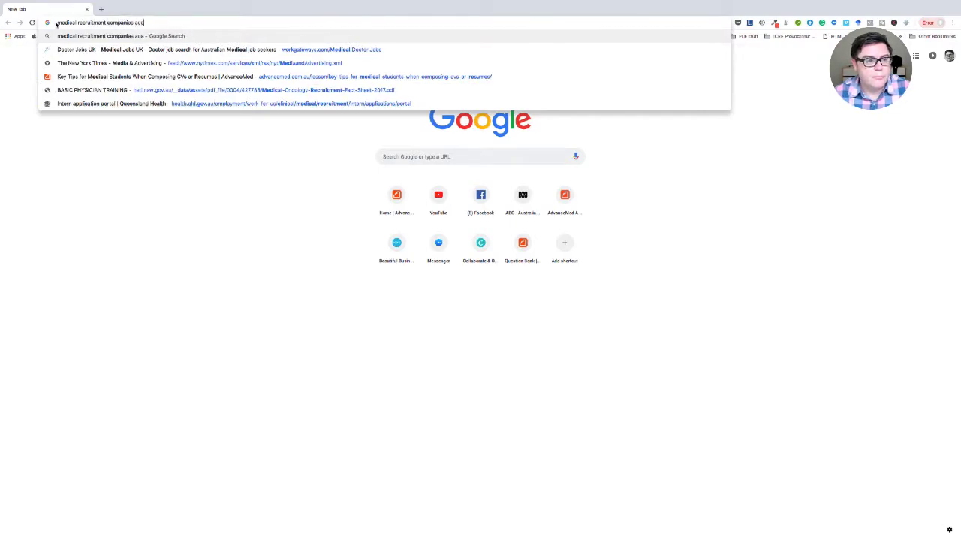
key(Return)
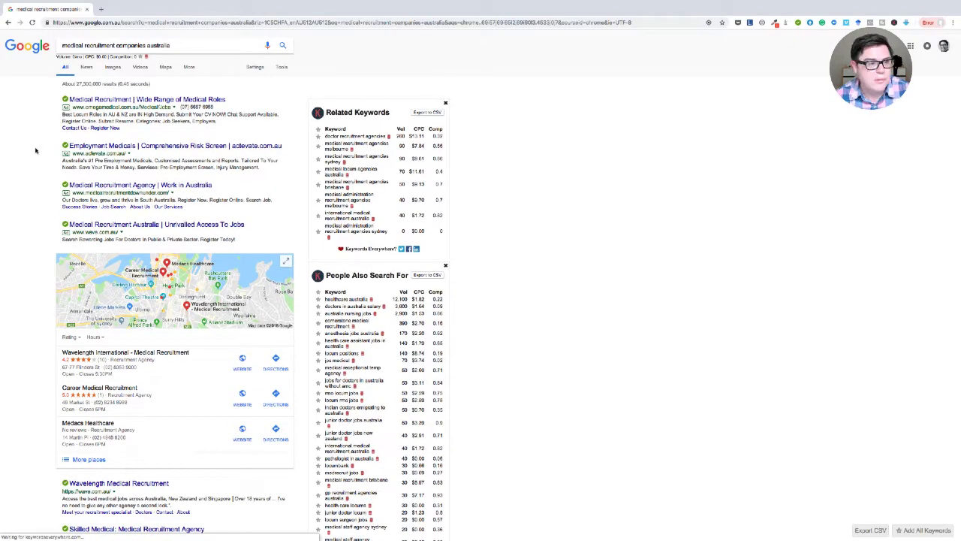
mouse_move(120, 207)
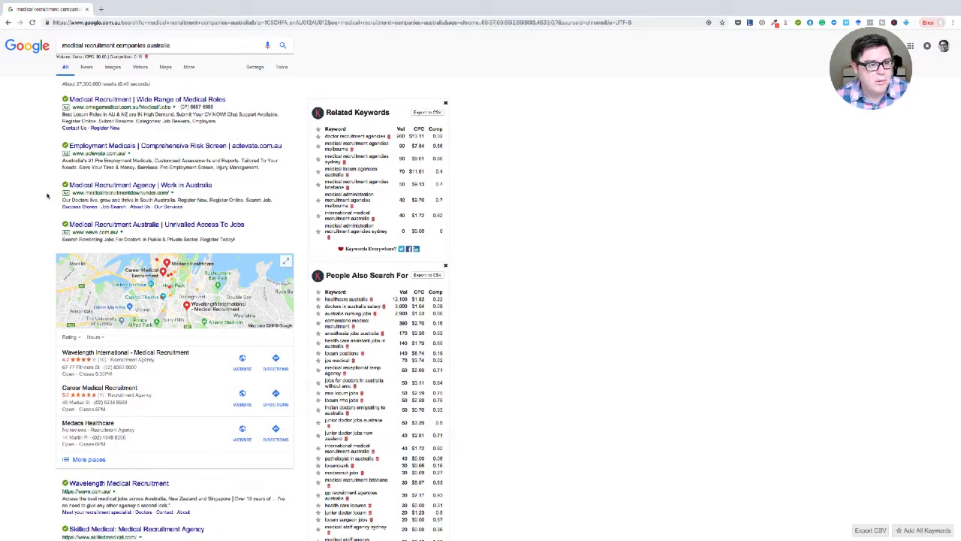
Step: Scroll the results to the agency listings and choose the Wavelength Medical Recruitment result
scroll(down, 3)
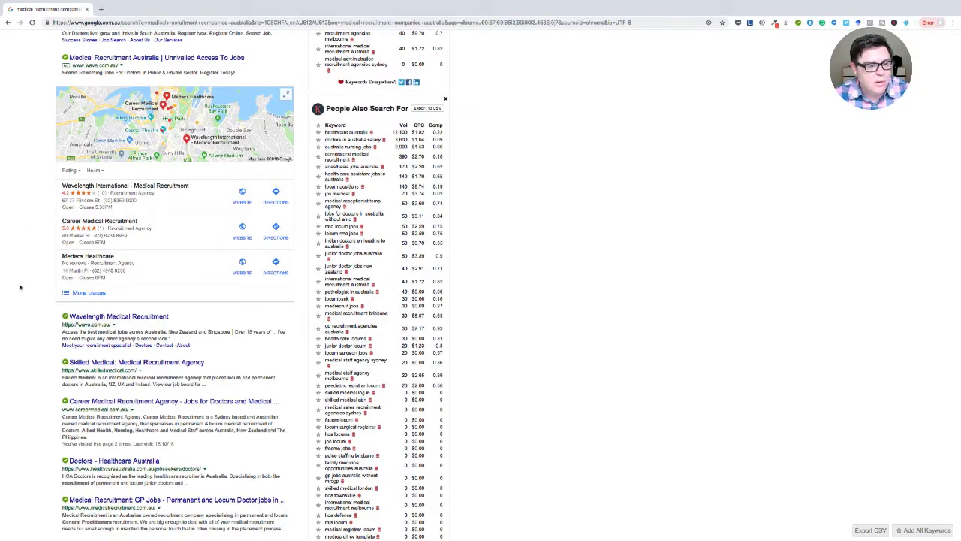
scroll(down, 3)
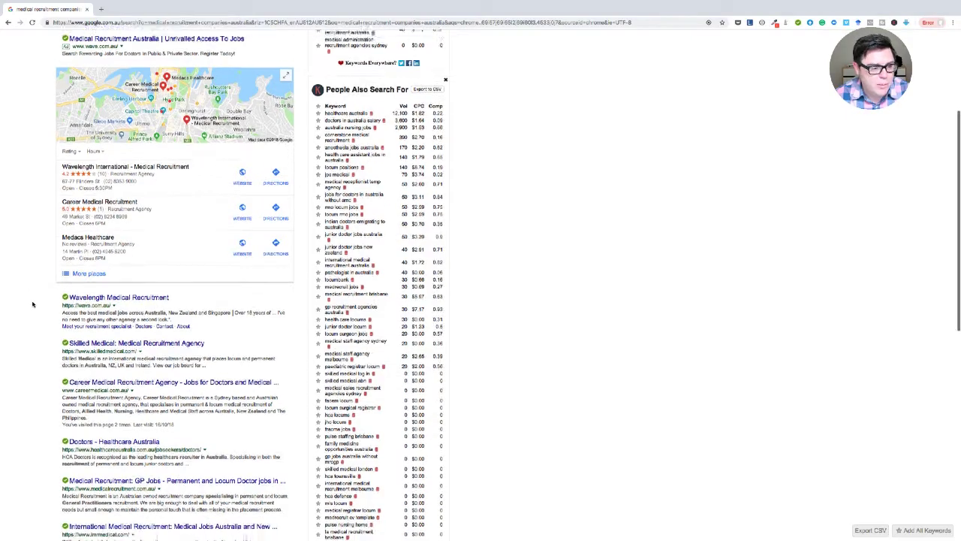
scroll(down, 3)
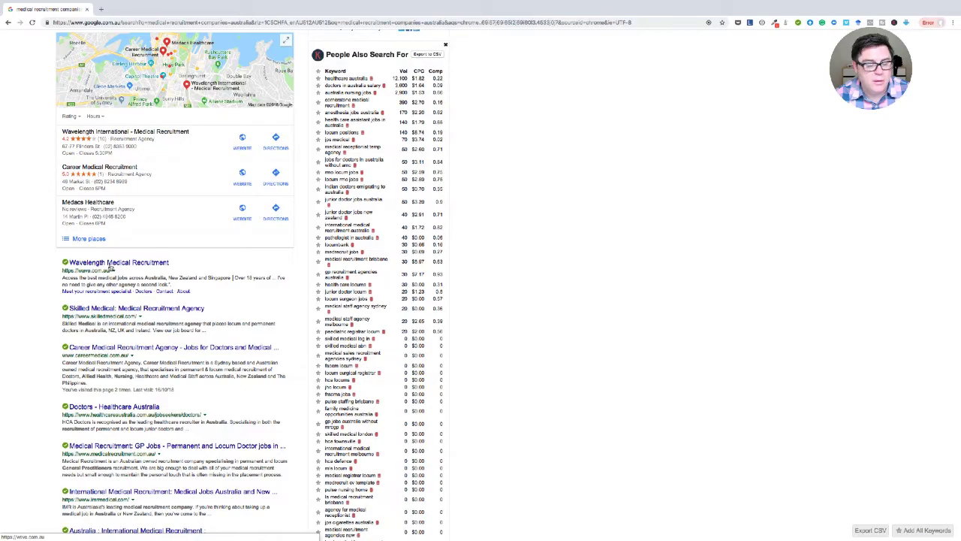
click(118, 262)
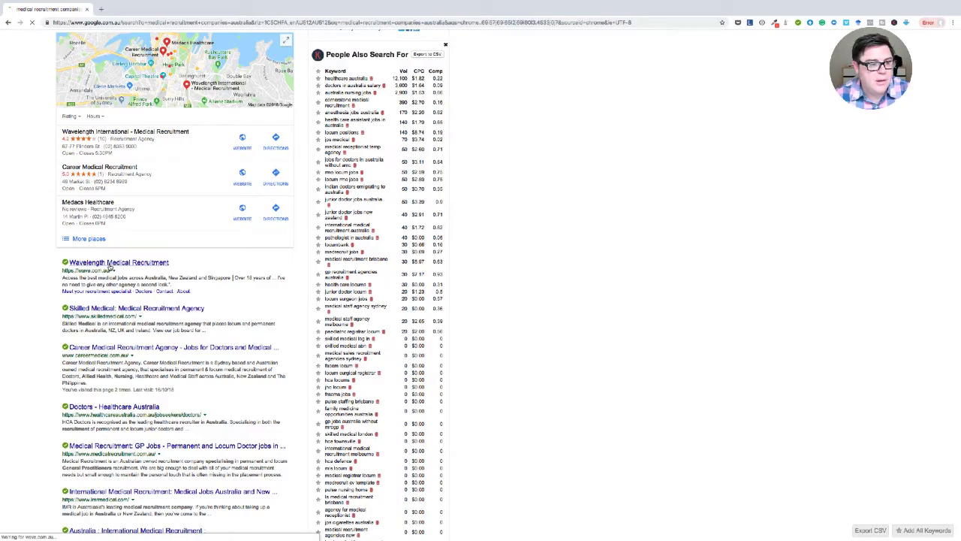
Step: On Wavelength's Search Permanent panel, filter seniority to Resident (RMO) and search jobs
click(117, 261)
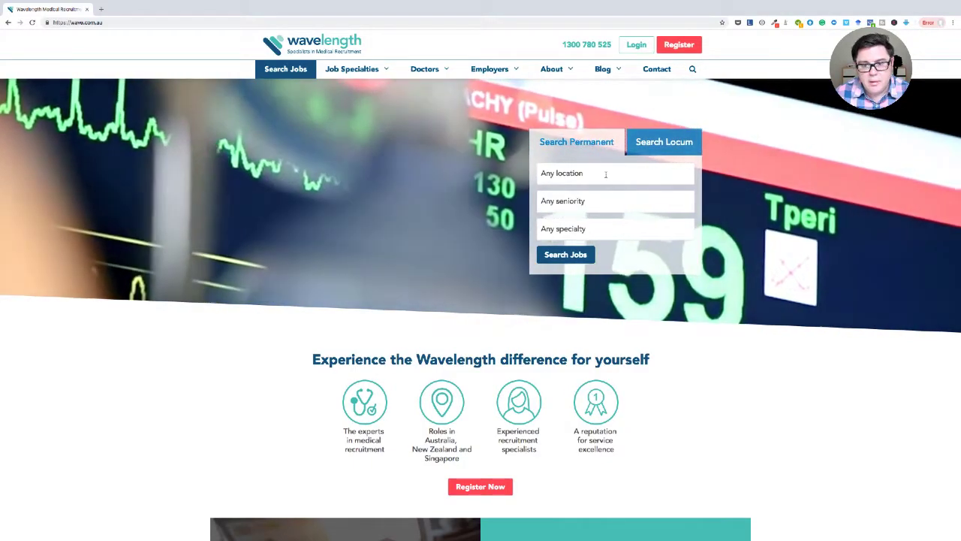
click(607, 172)
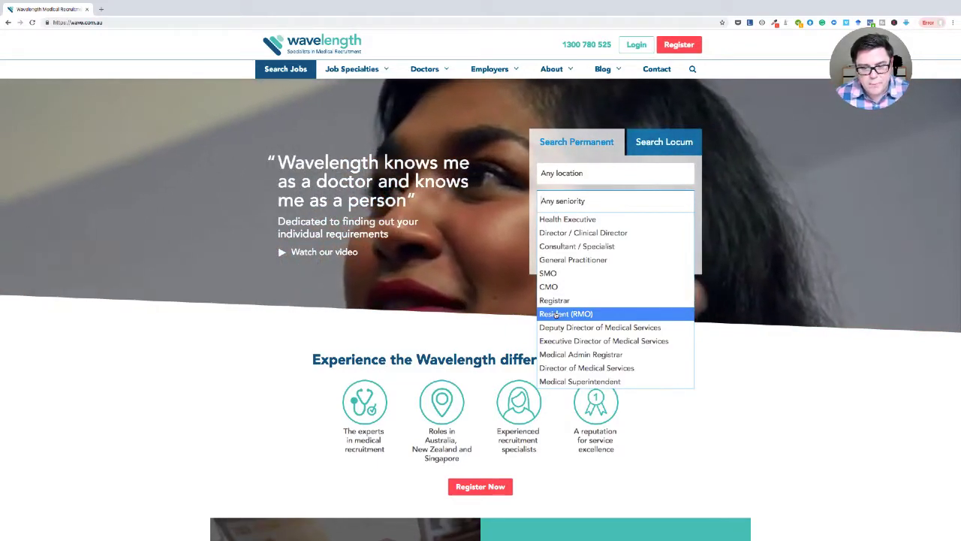
click(564, 314)
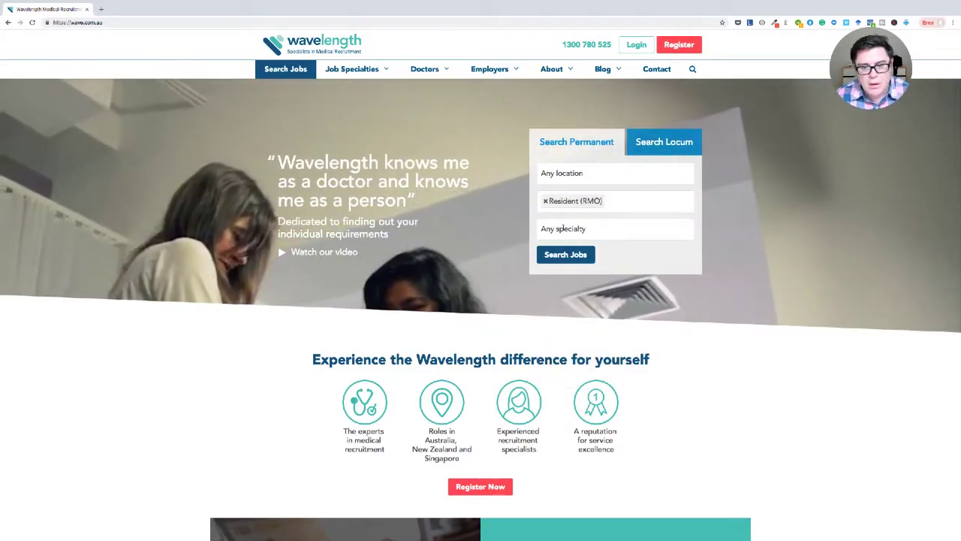
click(614, 228)
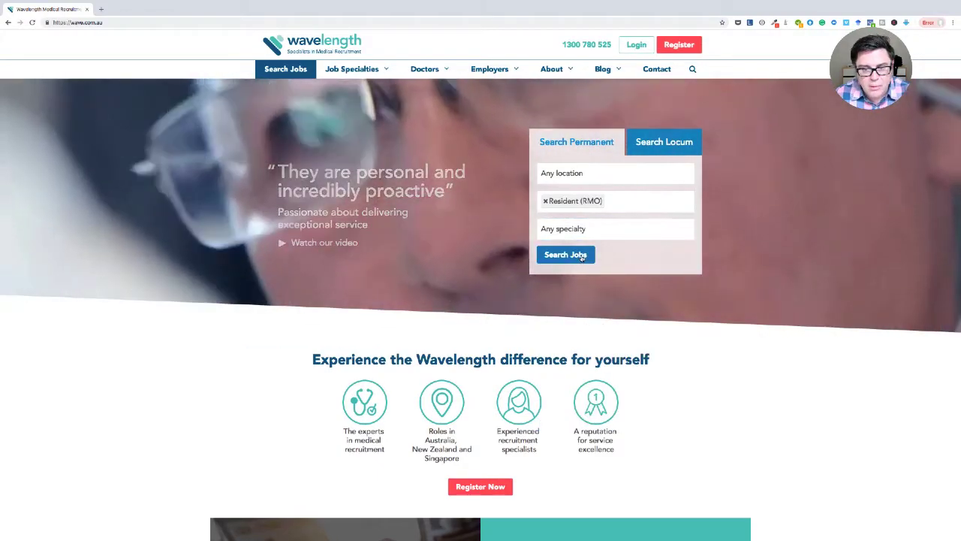
click(564, 255)
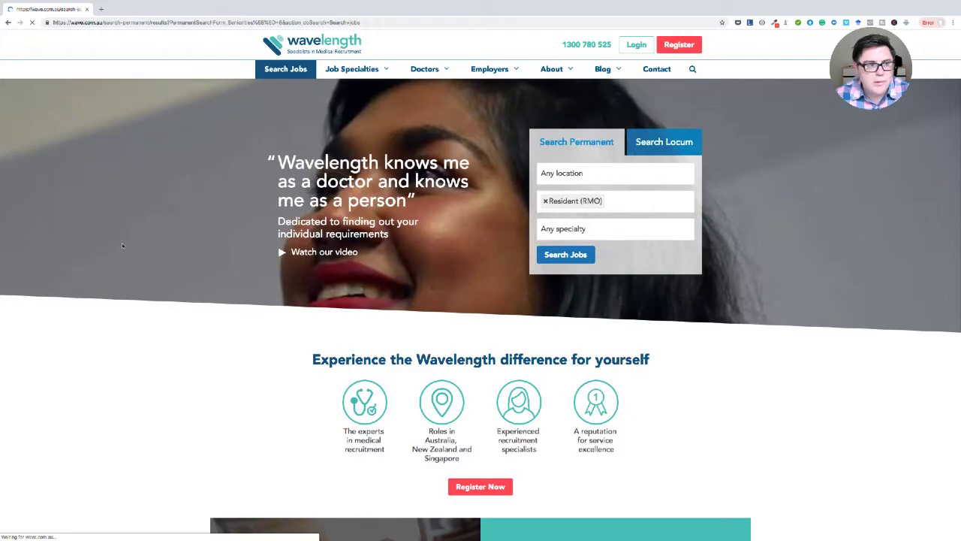
Step: Scroll through the 15 permanent Resident (RMO) positions listed
click(565, 254)
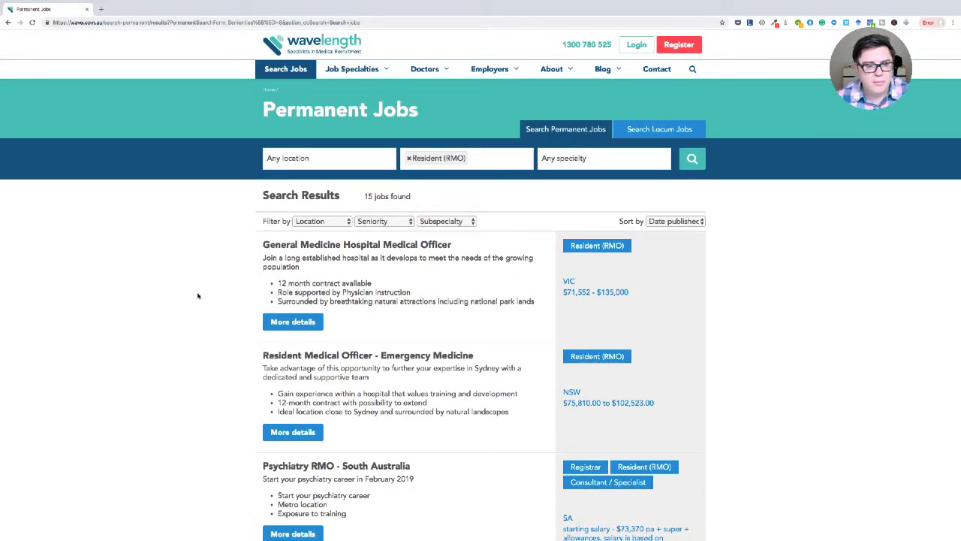
scroll(down, 3)
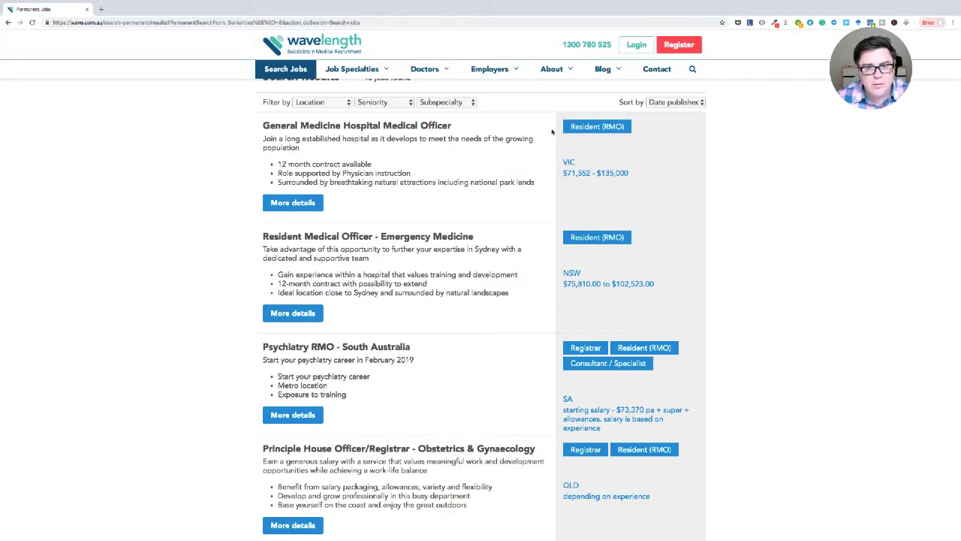
Step: Read the General Medicine Hospital Medical Officer details, then go to Psychiatry RMO - South Australia
click(292, 201)
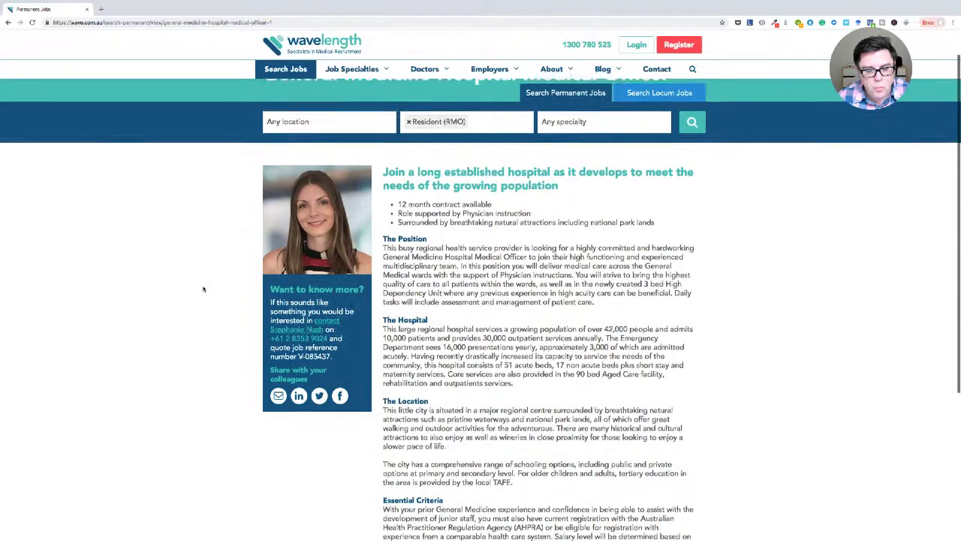
scroll(down, 3)
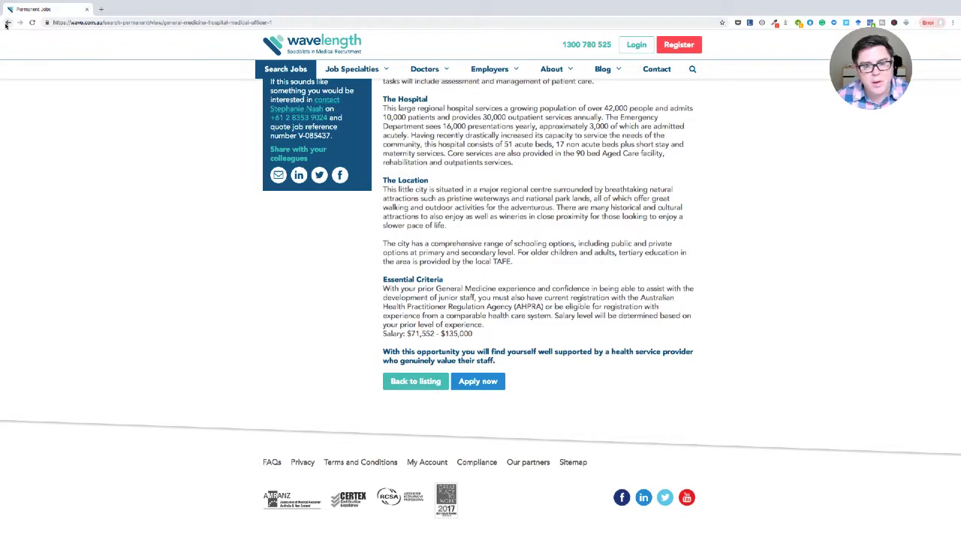
mouse_move(6, 23)
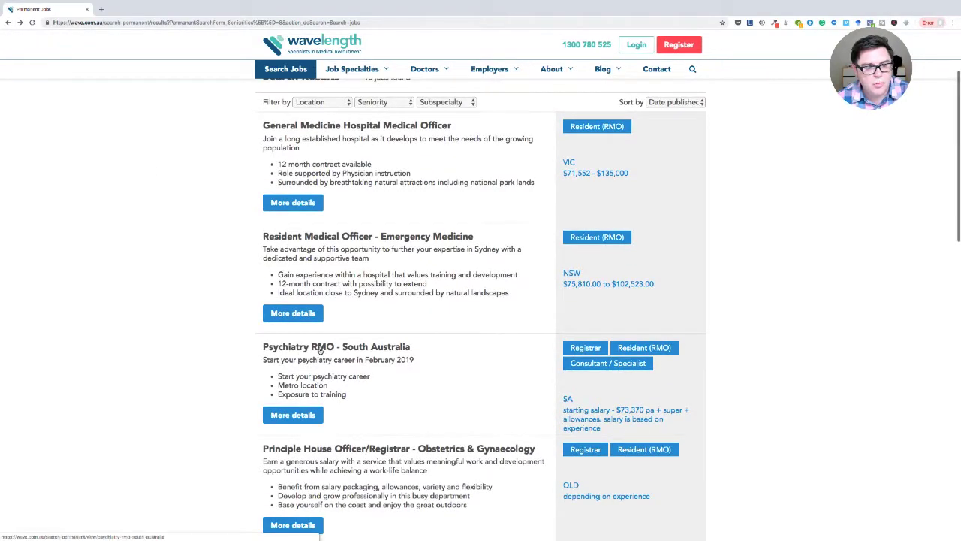
scroll(down, 3)
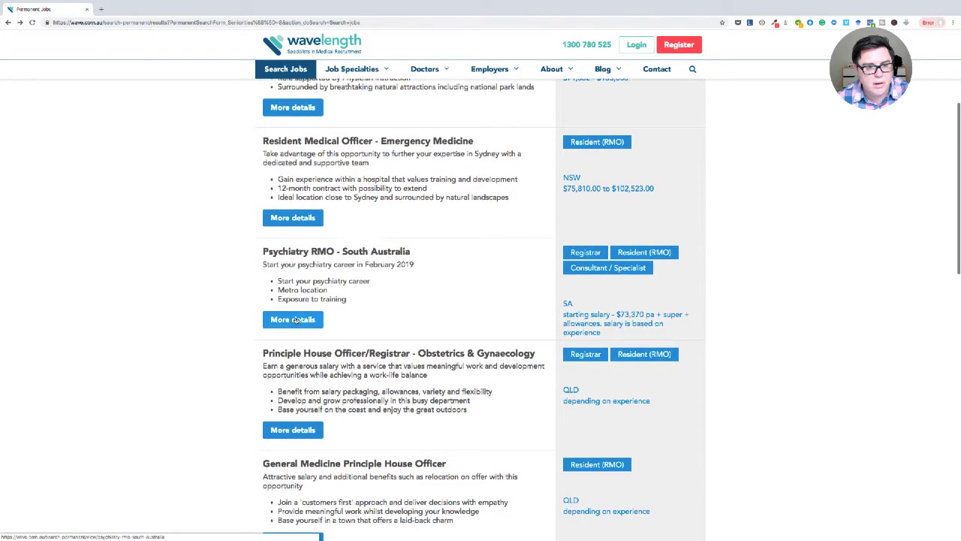
click(291, 318)
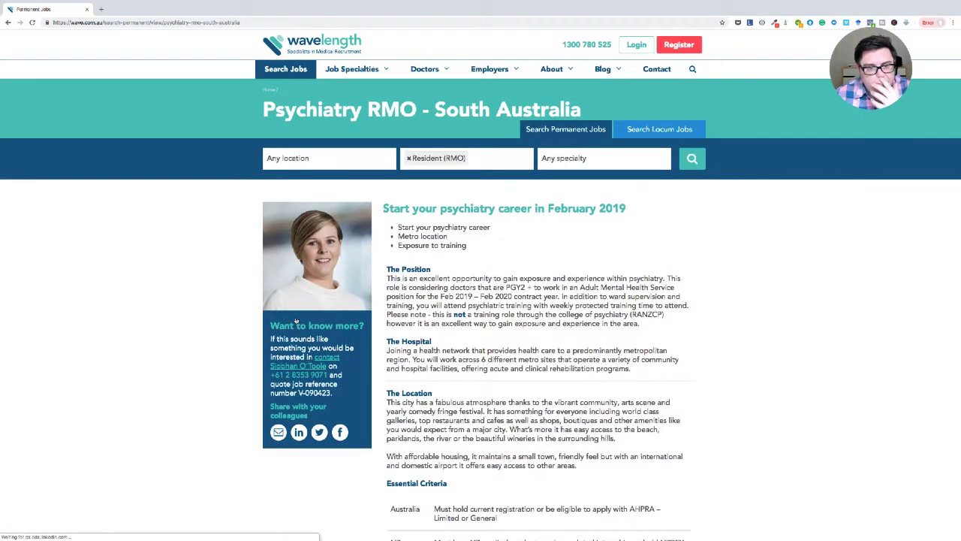
mouse_move(225, 369)
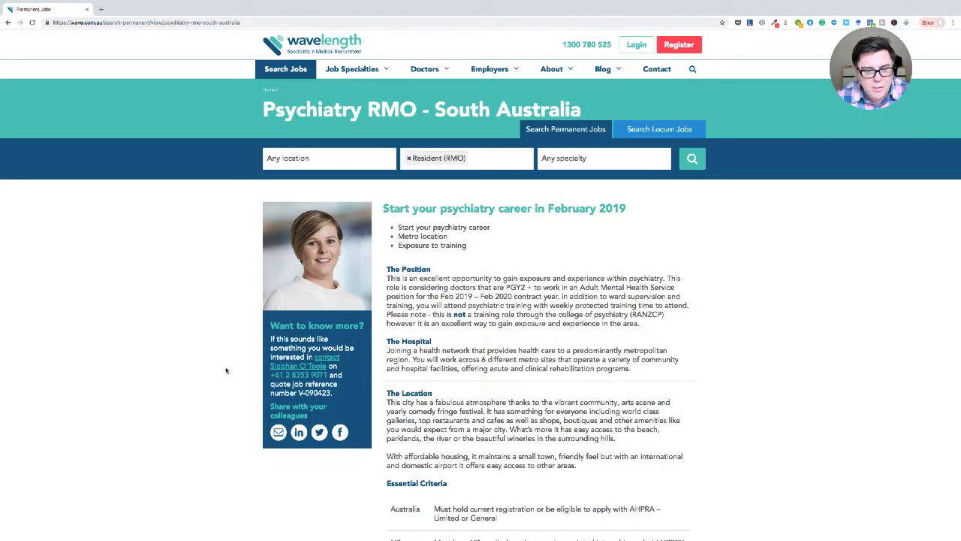
Step: Scroll the Psychiatry RMO page down to the Essential Criteria table by country
scroll(down, 3)
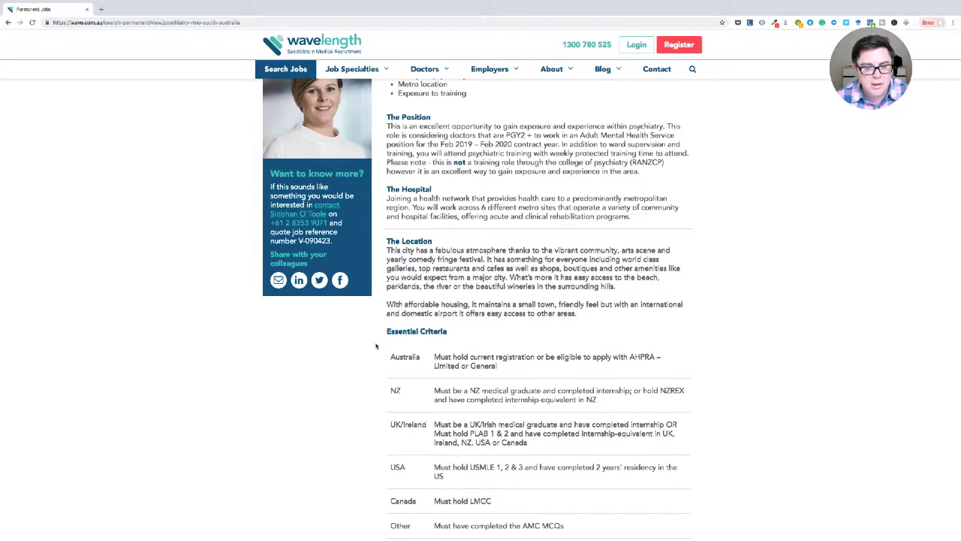
scroll(down, 3)
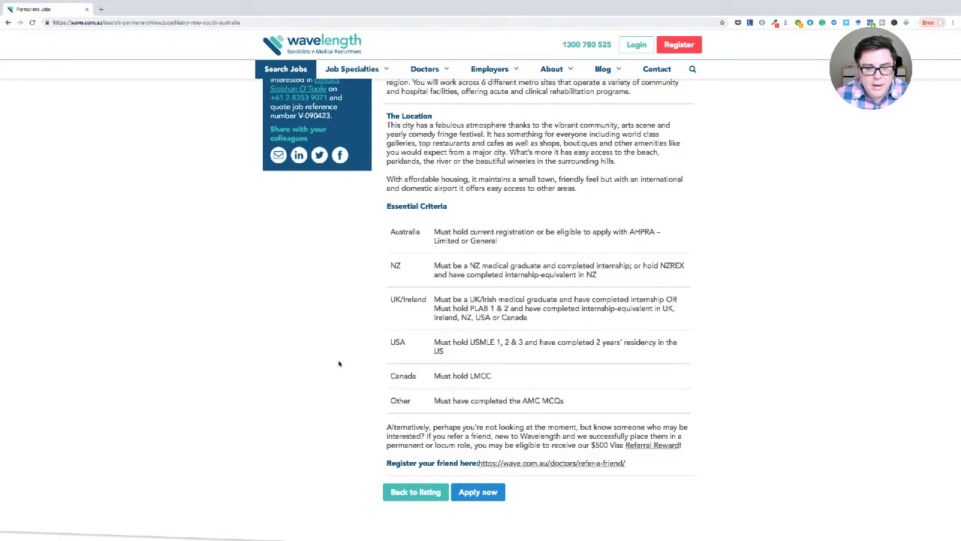
mouse_move(412, 407)
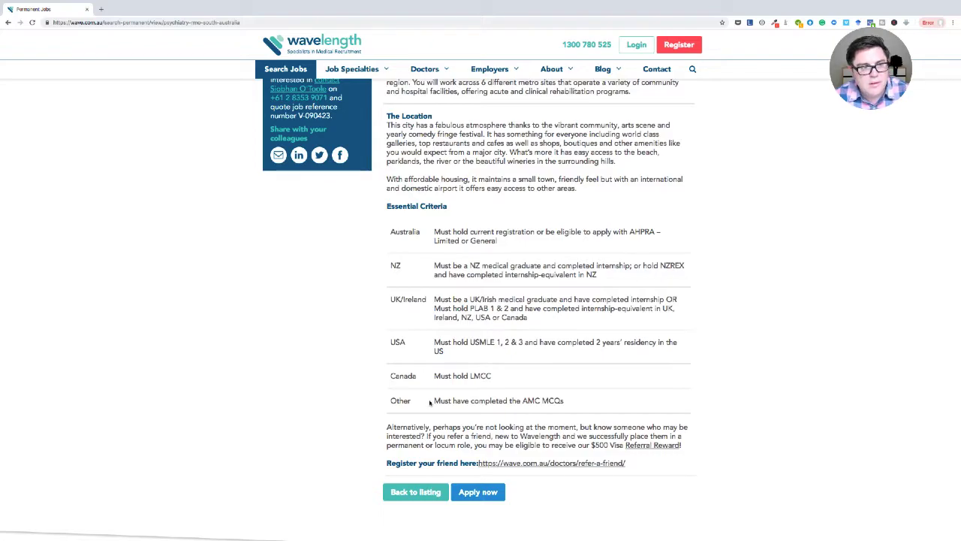
mouse_move(319, 311)
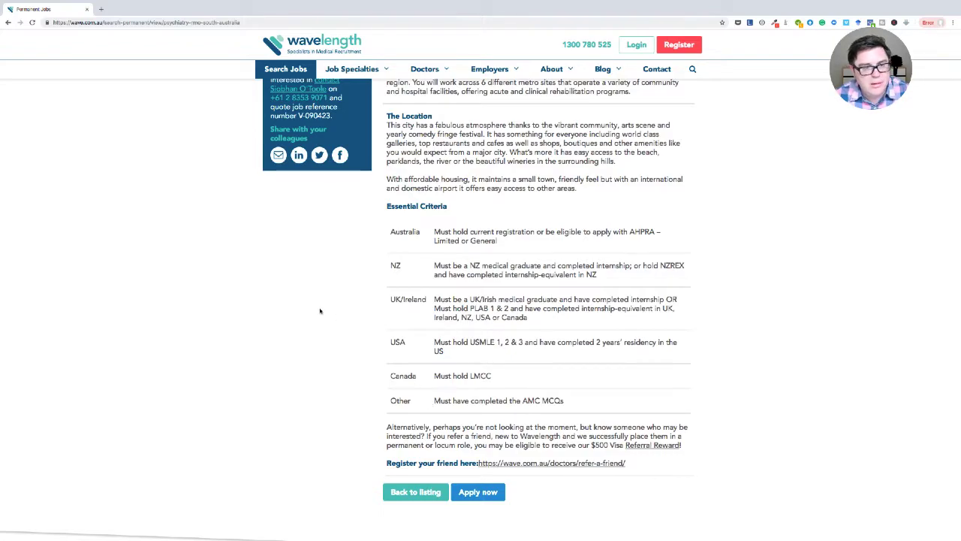